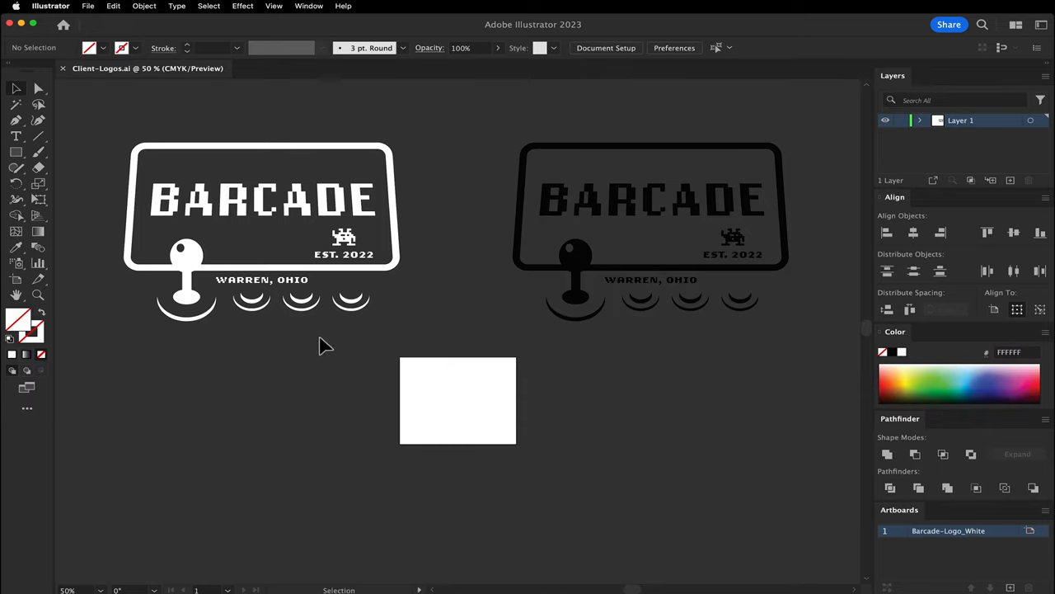
mouse_move(504, 342)
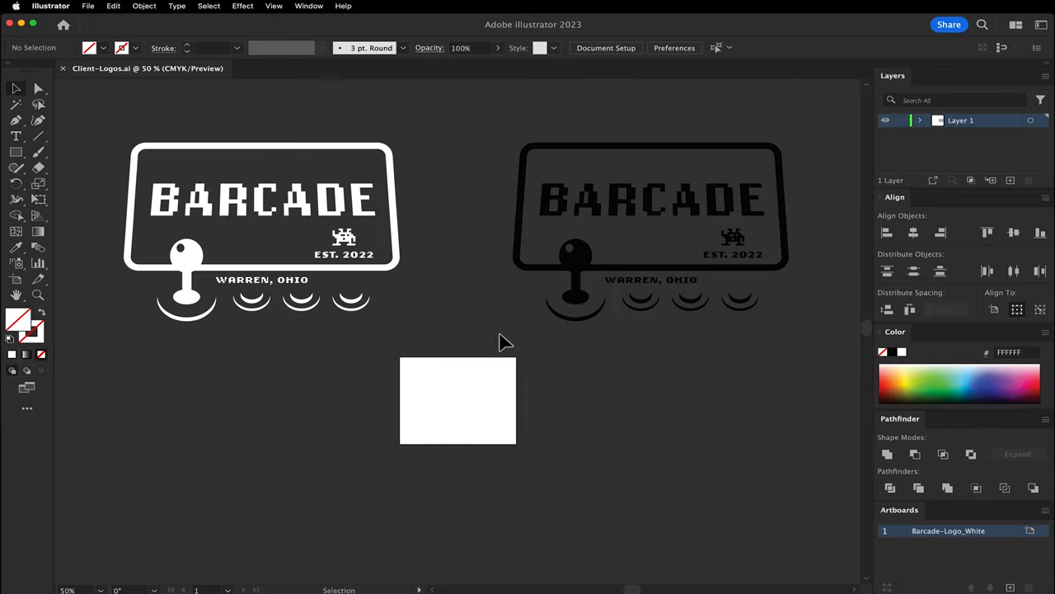
mouse_move(165, 93)
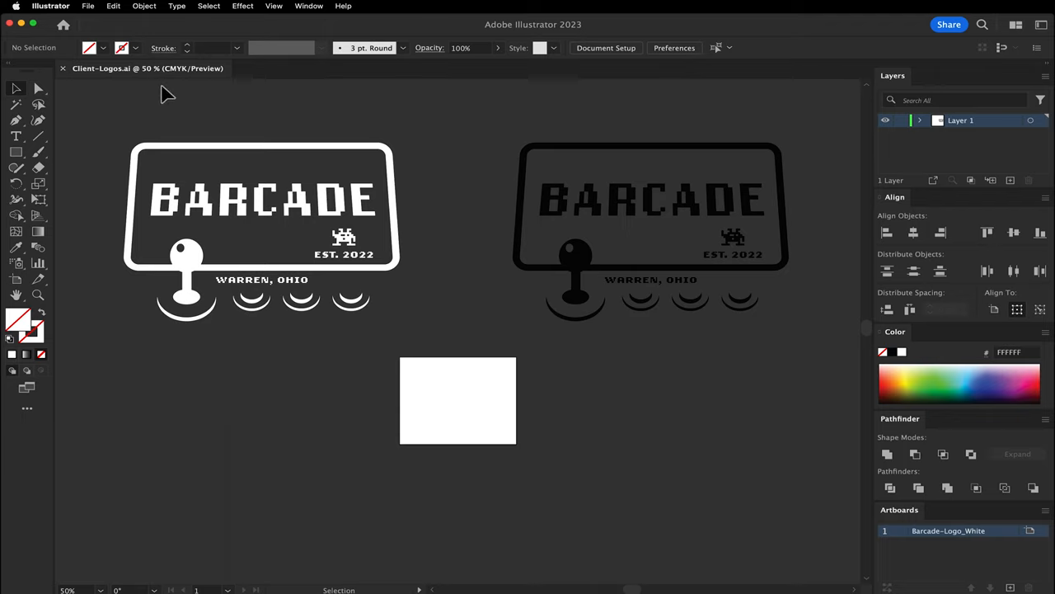
mouse_move(475, 179)
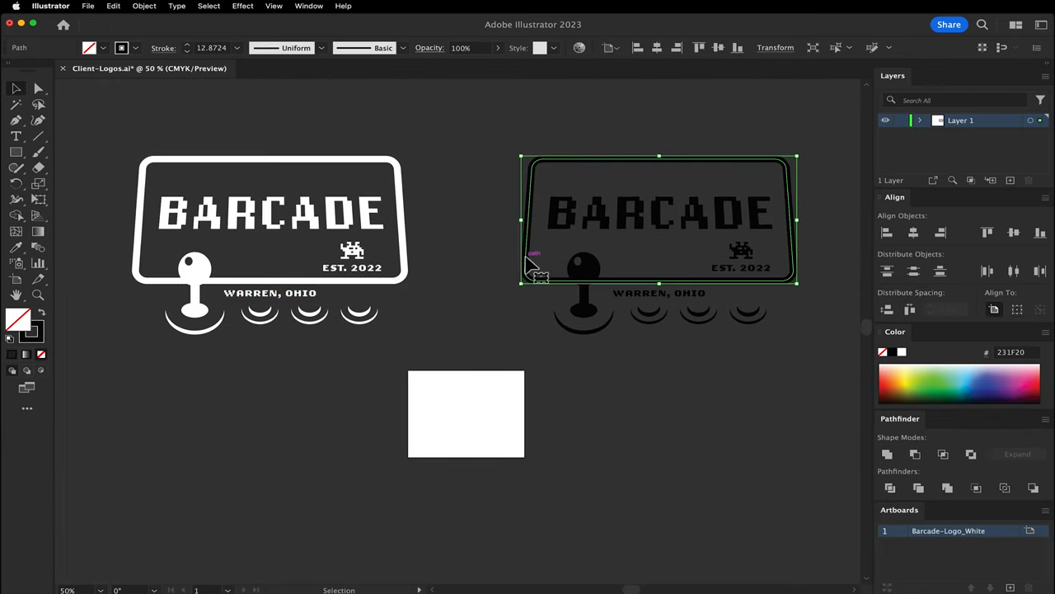
Outline the logo frame's stroke via Object > Path, then group all black logo pieces.
left_click(144, 7)
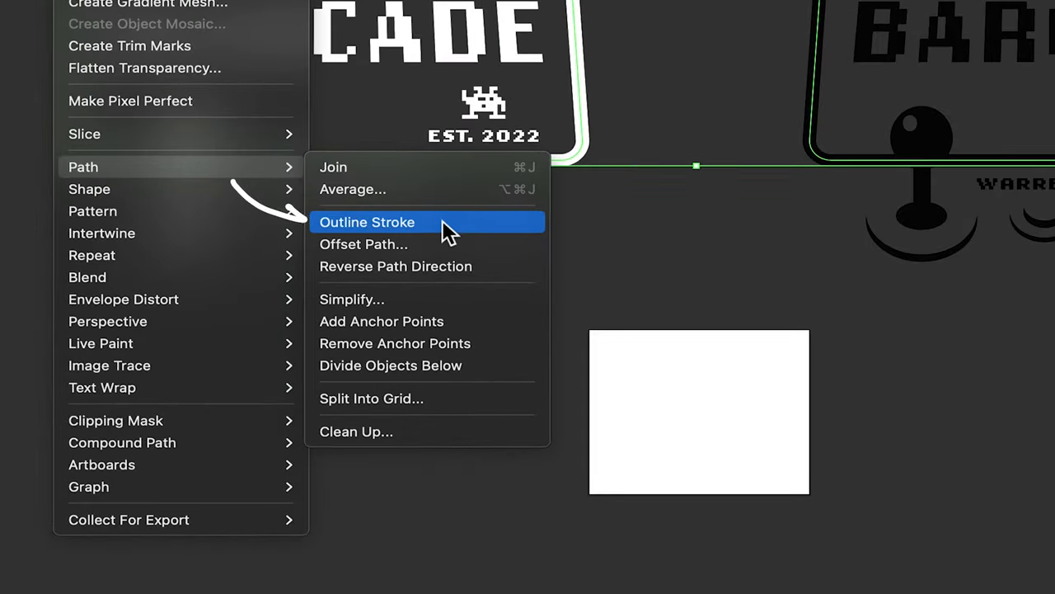
left_click(366, 221)
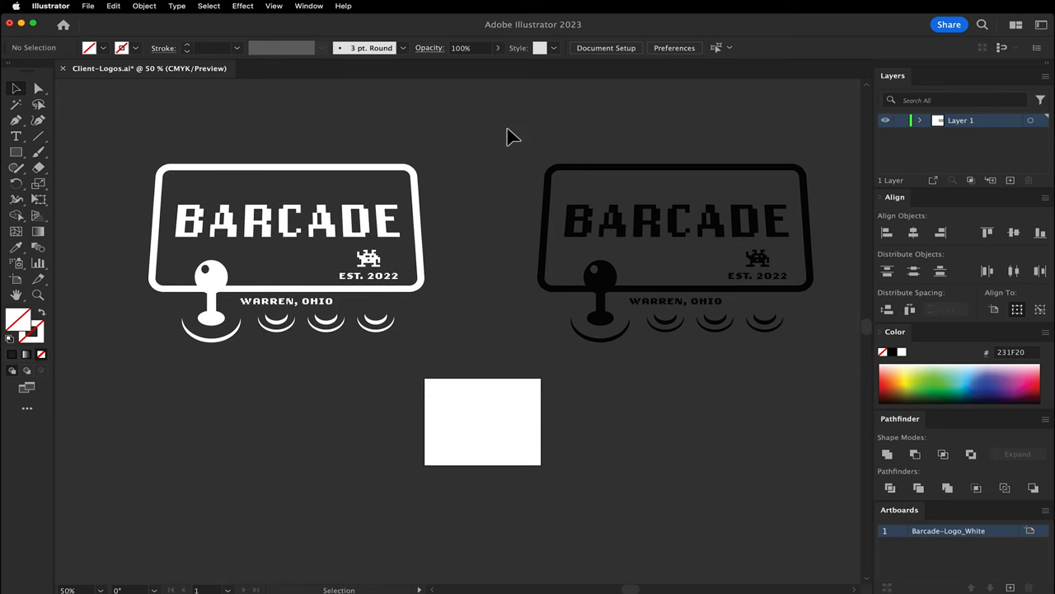
left_click(145, 6)
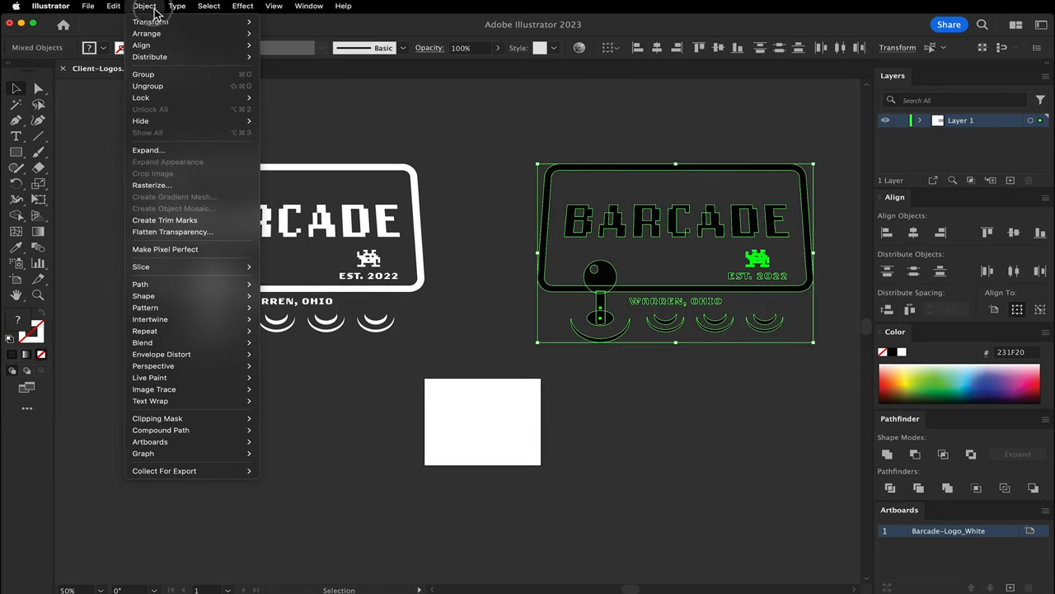
mouse_move(142, 74)
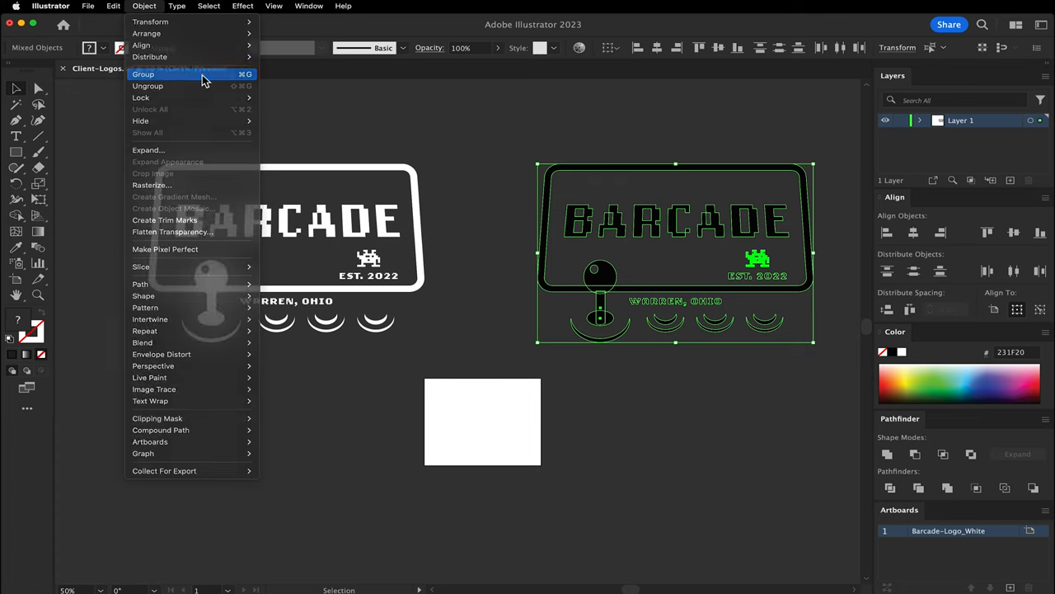
left_click(142, 74)
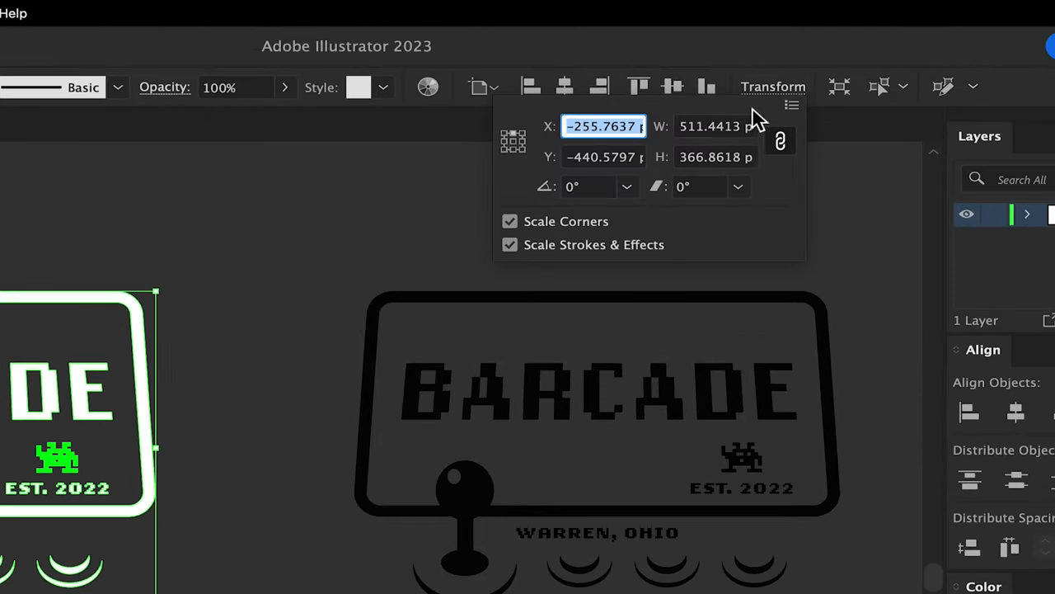
Set the grouped logo's width to 1000 px proportionally in the Transform settings.
type("1000")
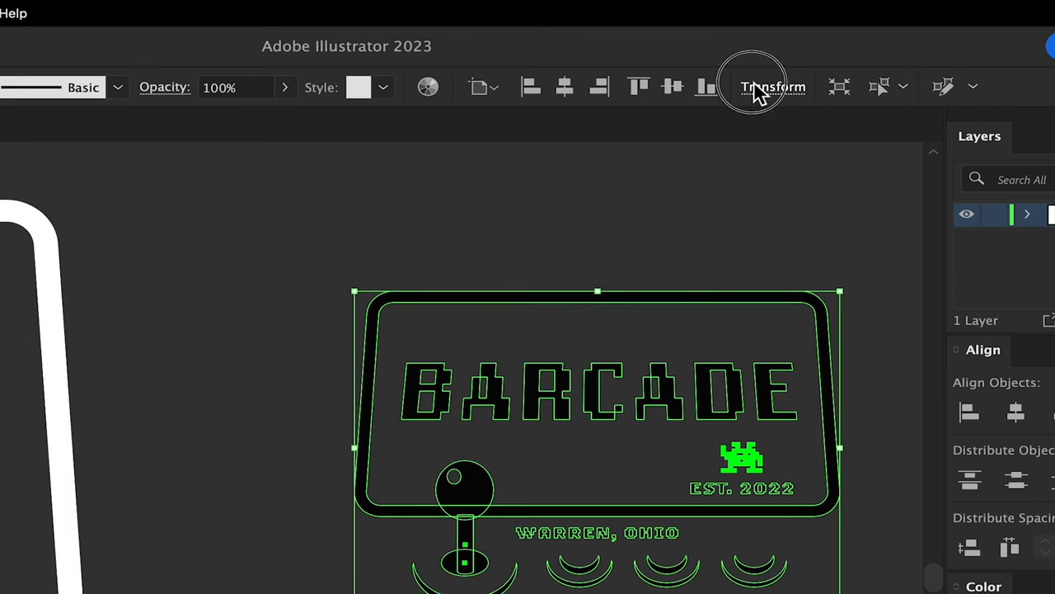
left_click(772, 85)
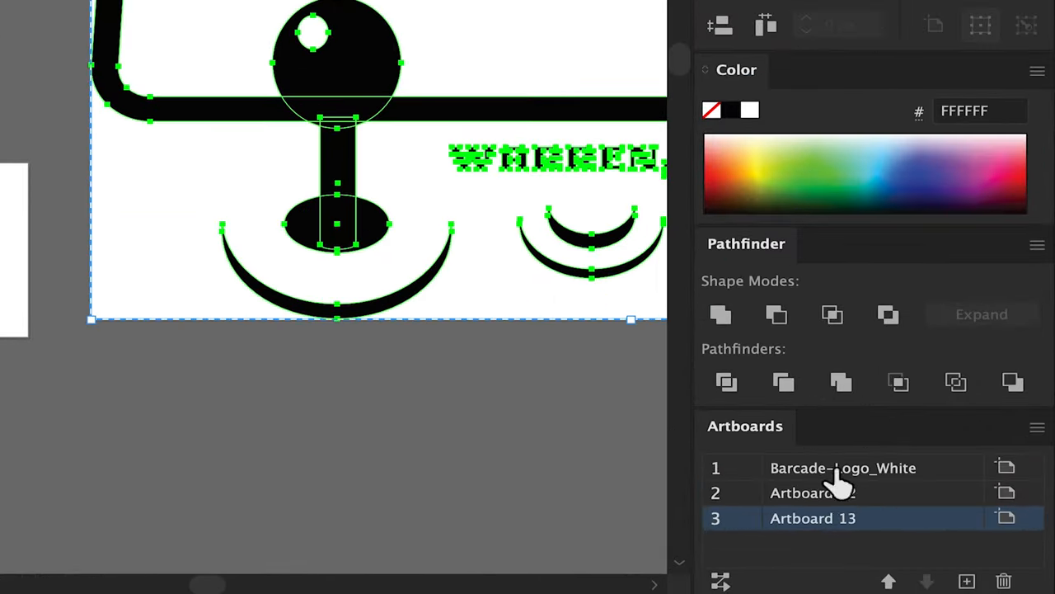
Rename the artboards Barcade-Logo_Wht and Barcade-Logo_Blk in the Artboards panel.
left_click(813, 491)
type("Barc")
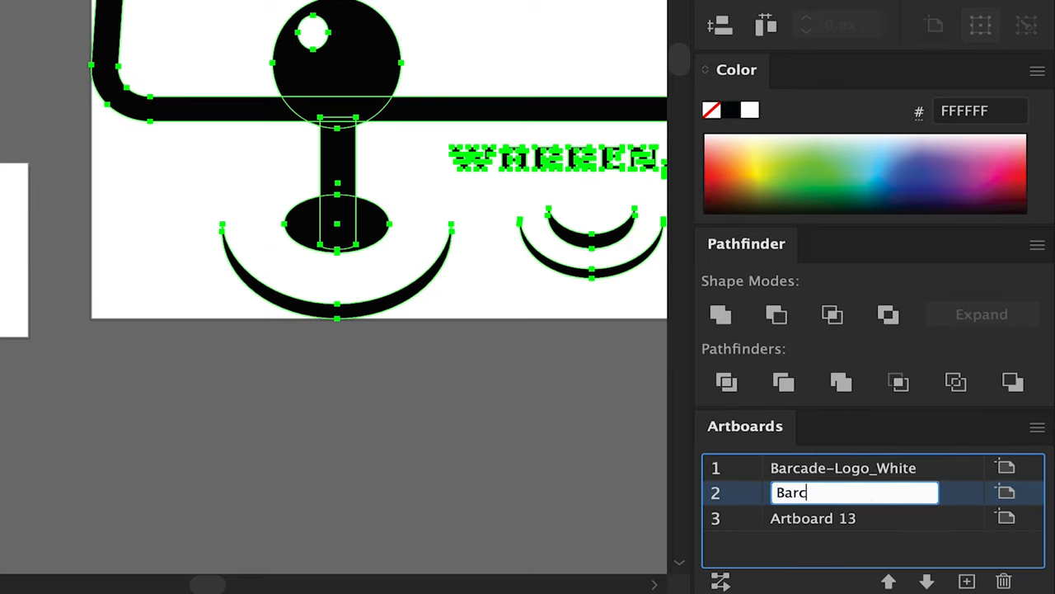
type("ade-")
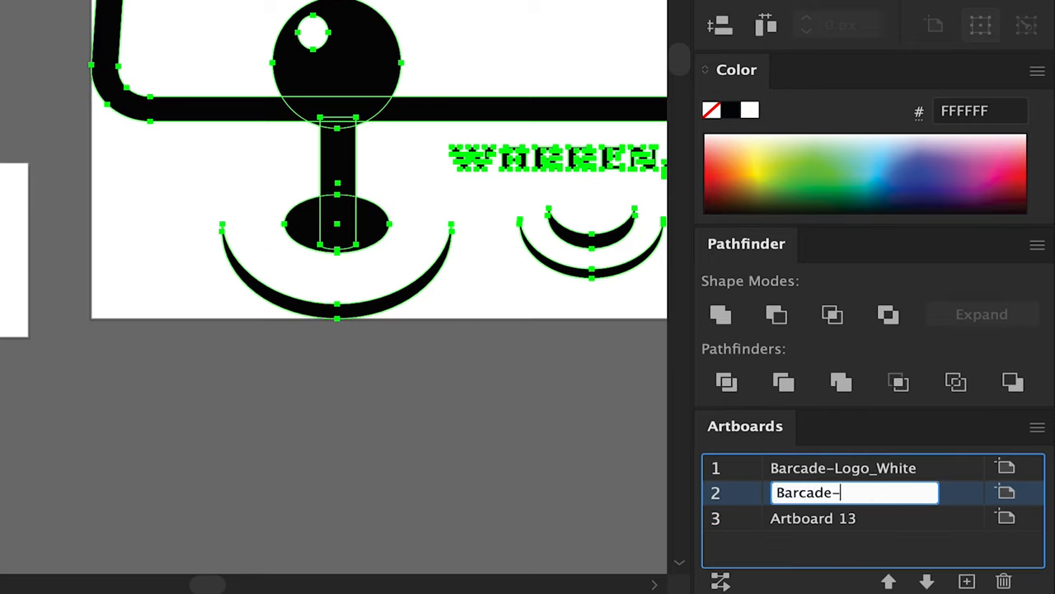
type("Logo_Whi")
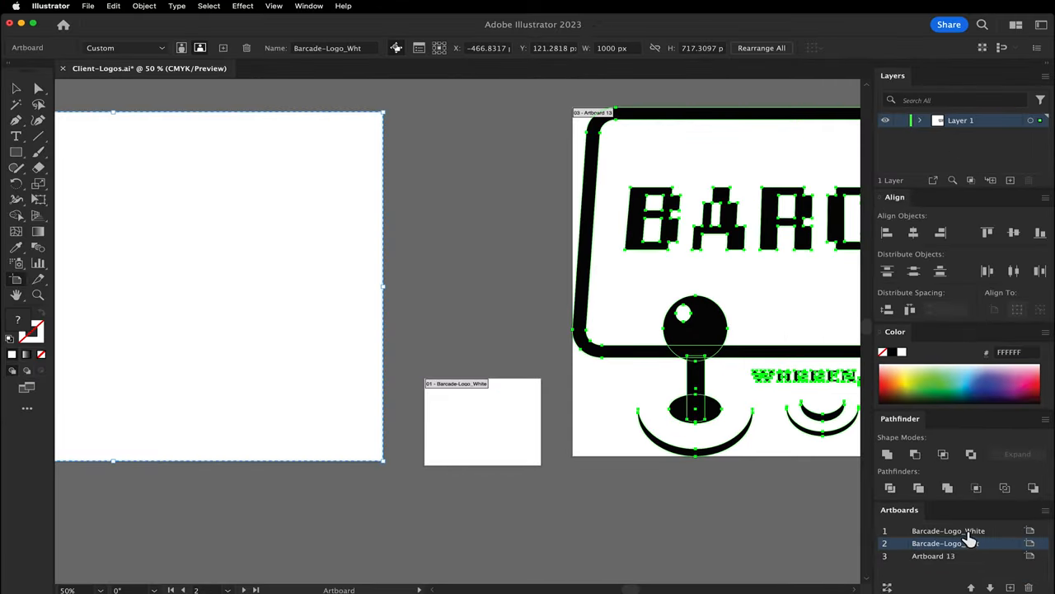
left_click(948, 531)
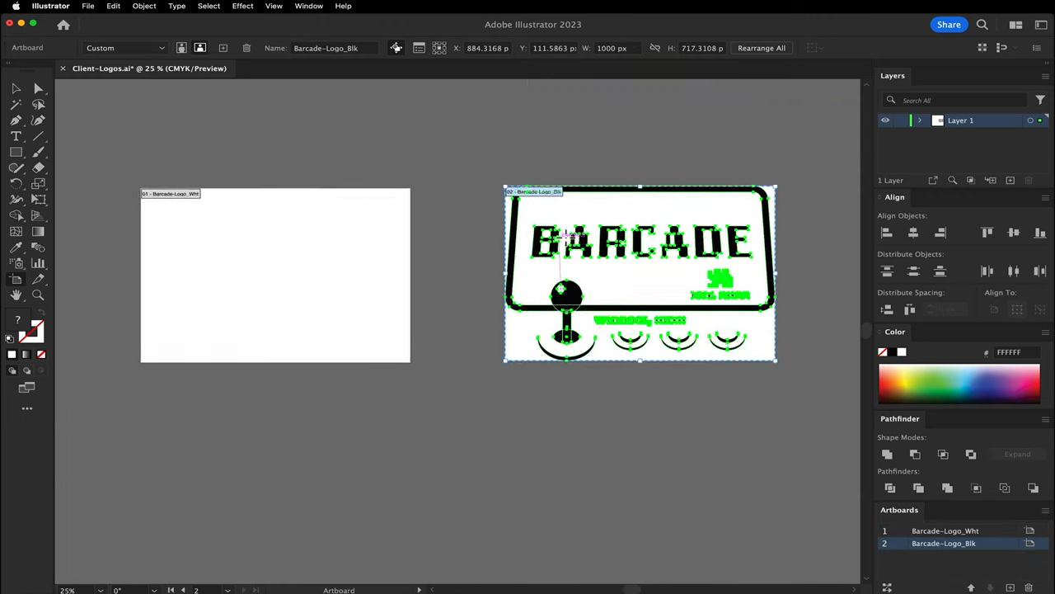
left_click(762, 46)
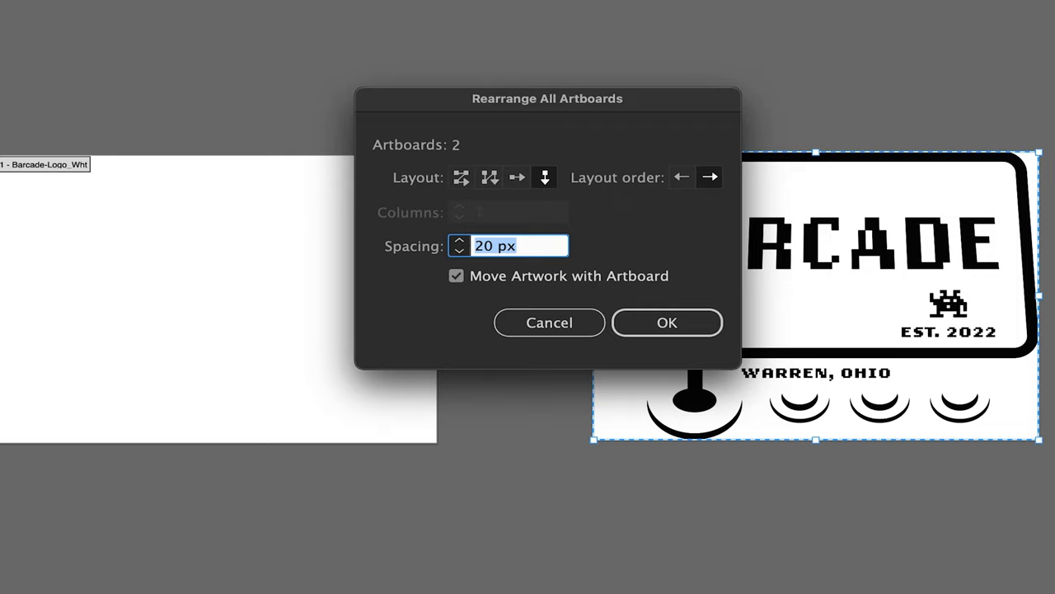
mouse_move(495, 222)
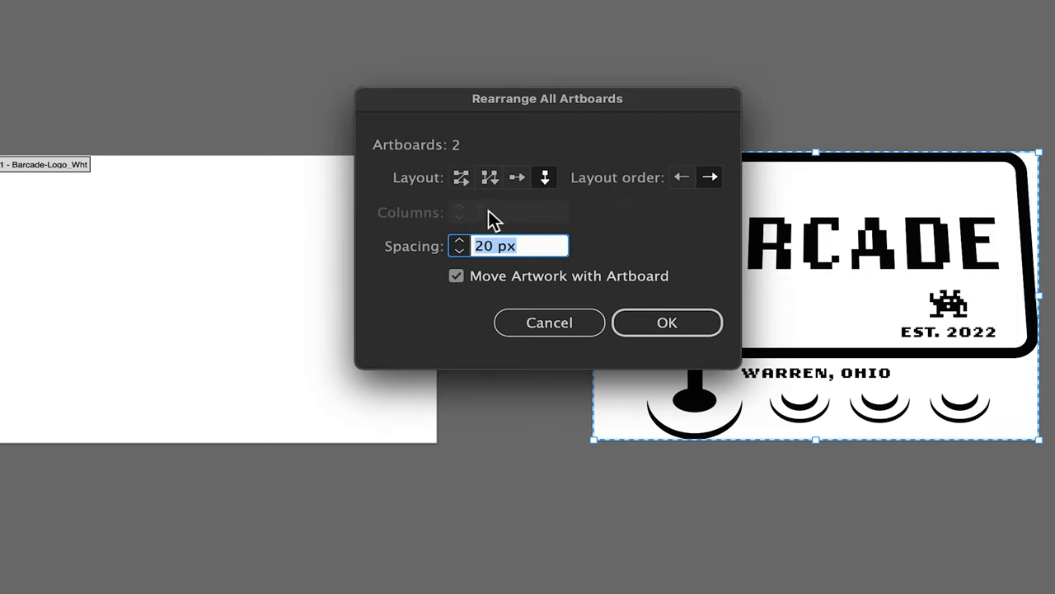
mouse_move(478, 270)
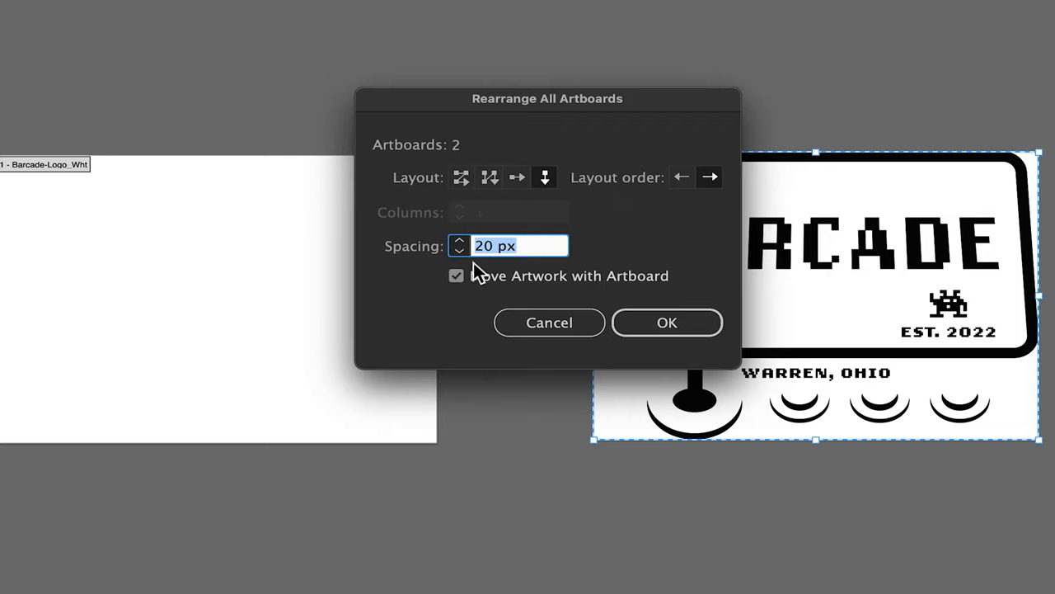
Apply Rearrange All with 20 px spacing, keeping Move Artwork with Artboard on.
left_click(666, 321)
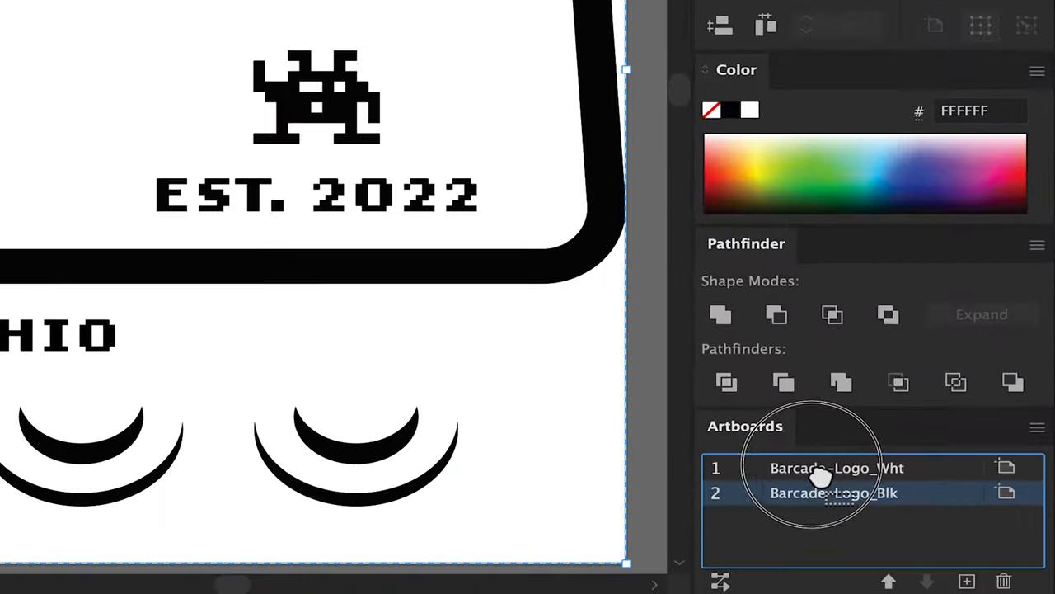
left_click(761, 46)
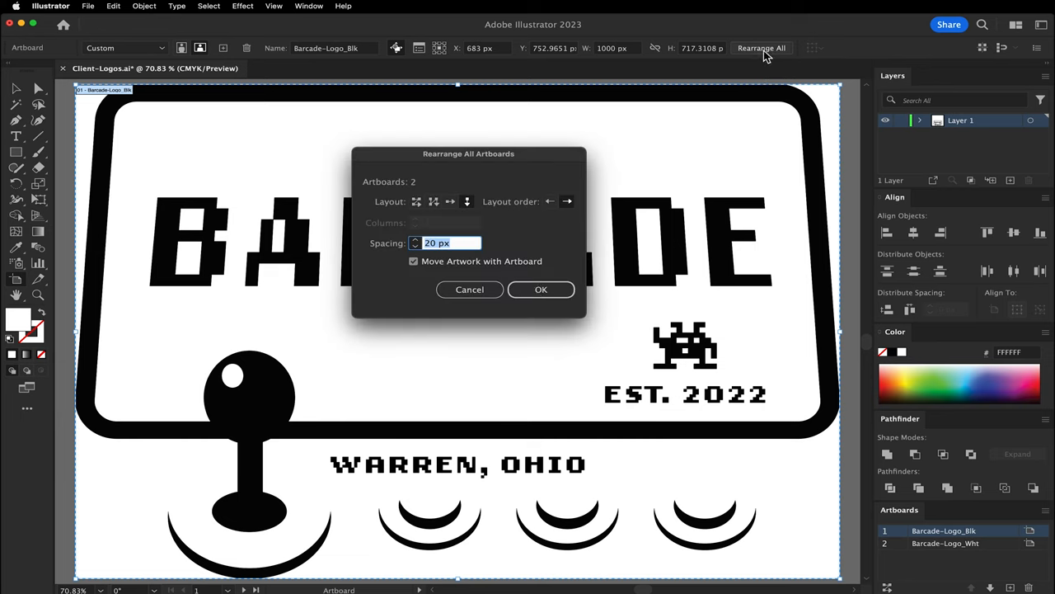
left_click(541, 288)
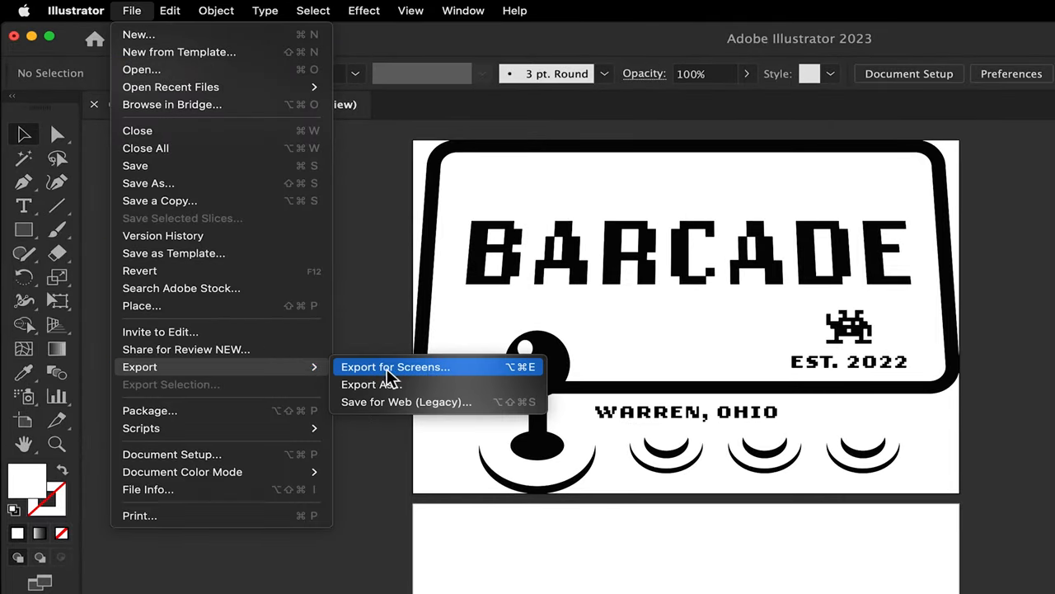
Export for Screens: all artboards as PNG, JPG 100, SVG and PDF into sub-folders.
left_click(396, 366)
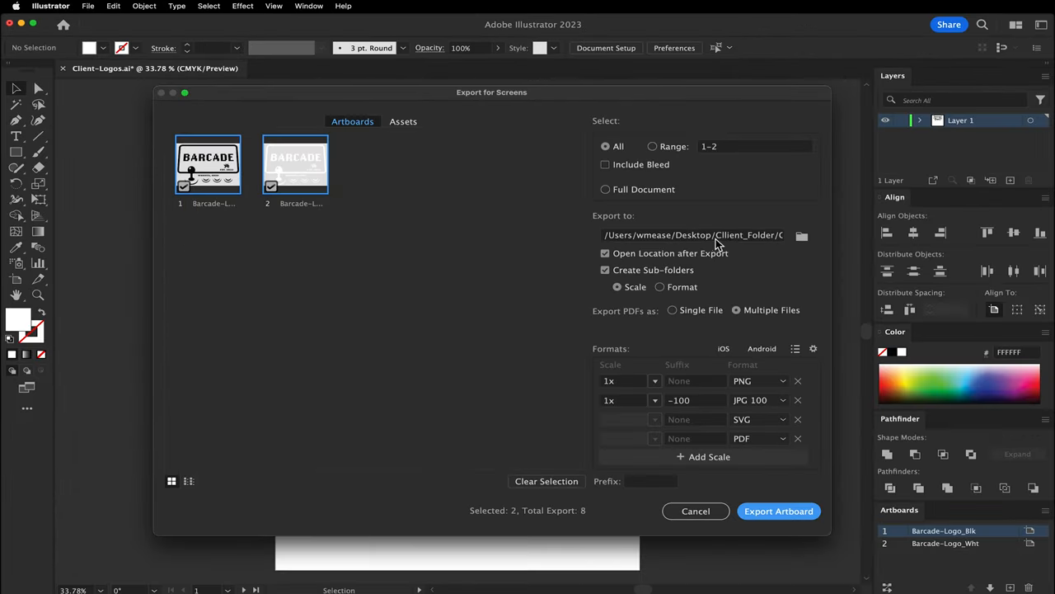
mouse_move(801, 236)
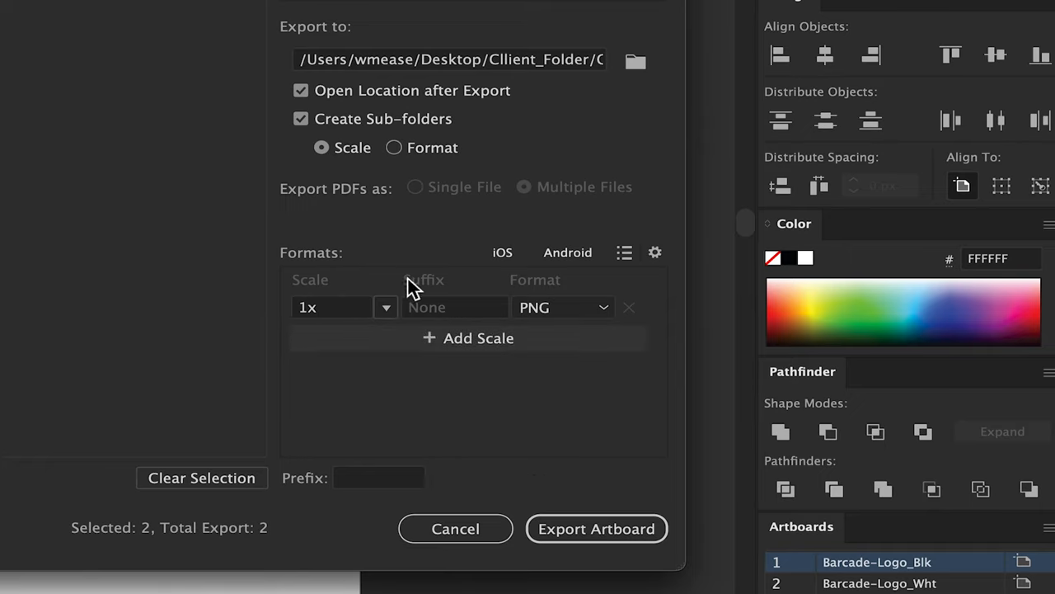
mouse_move(528, 338)
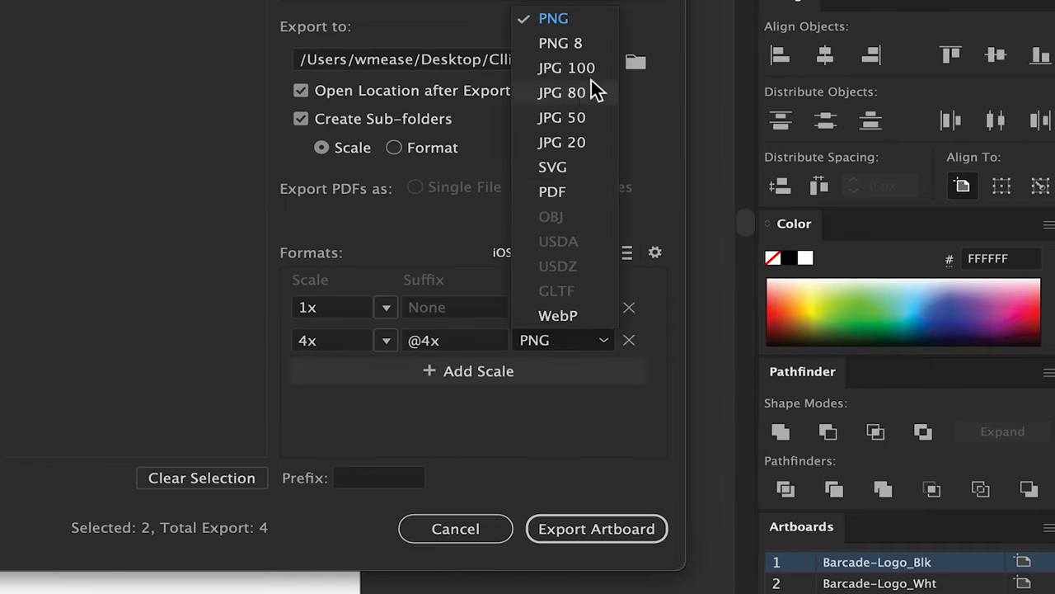
left_click(568, 68)
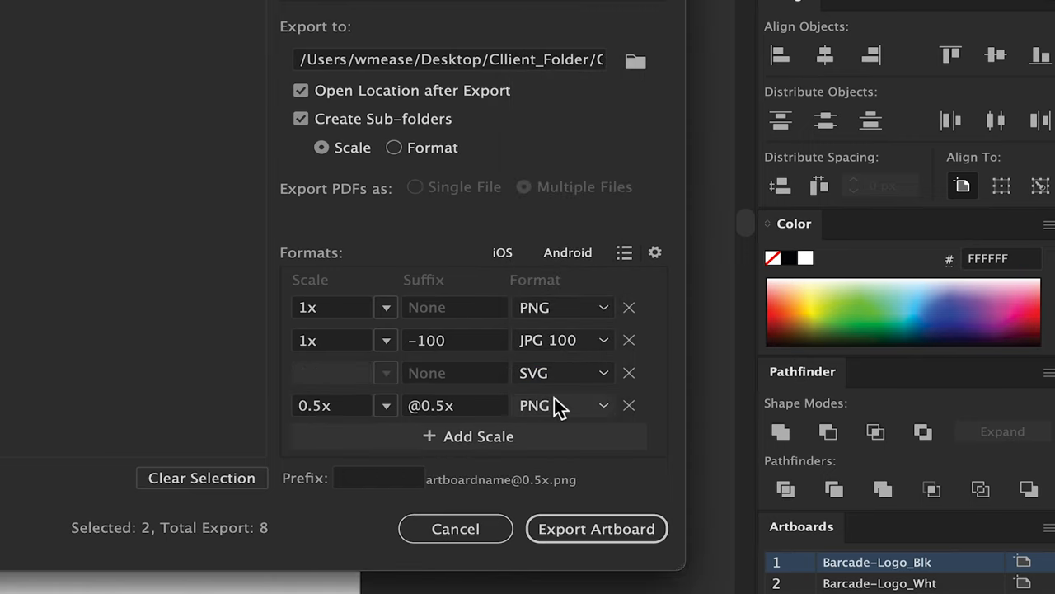
left_click(567, 252)
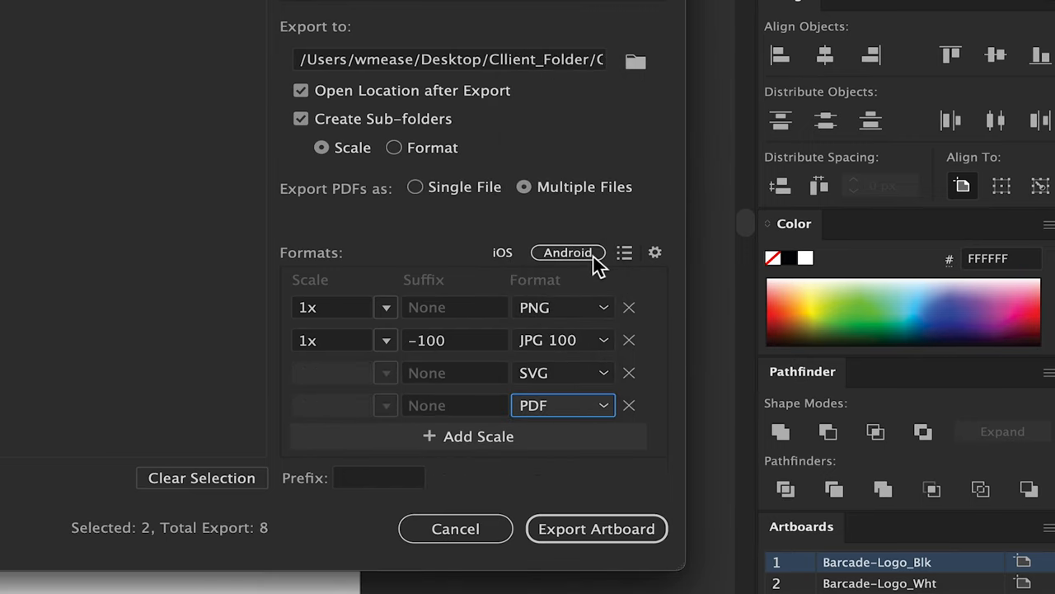
left_click(597, 527)
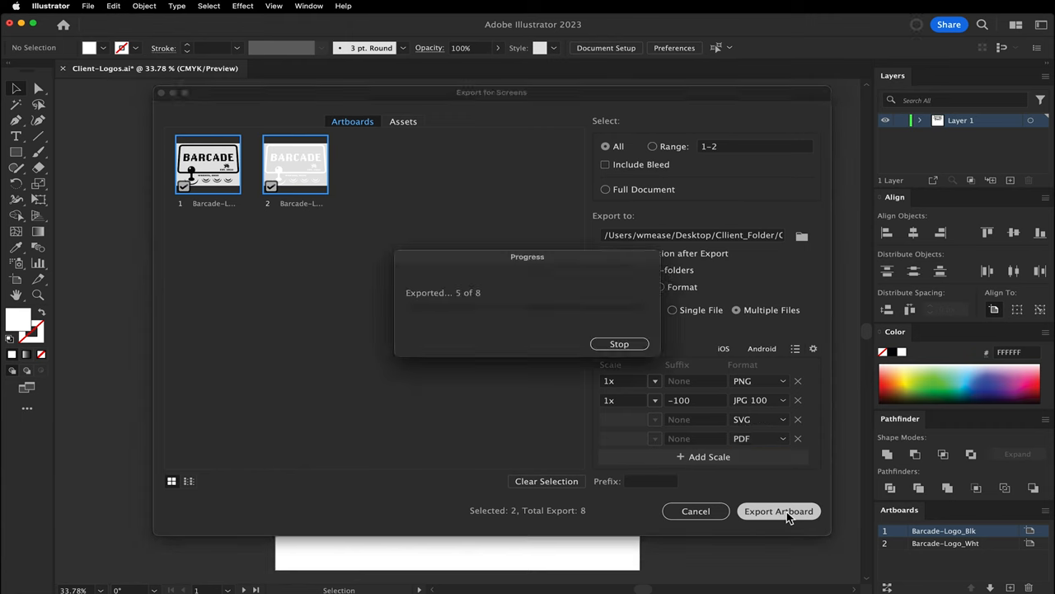
left_click(778, 511)
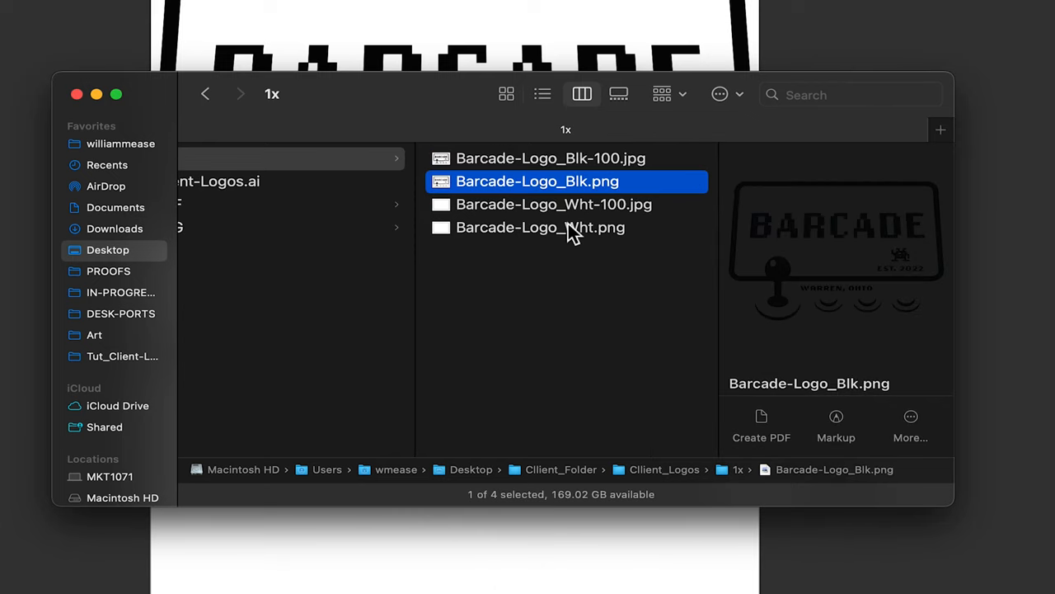
Put both PNG files in a new PNG folder, rename 1x to JPG, check the SVG folder.
left_click(541, 227)
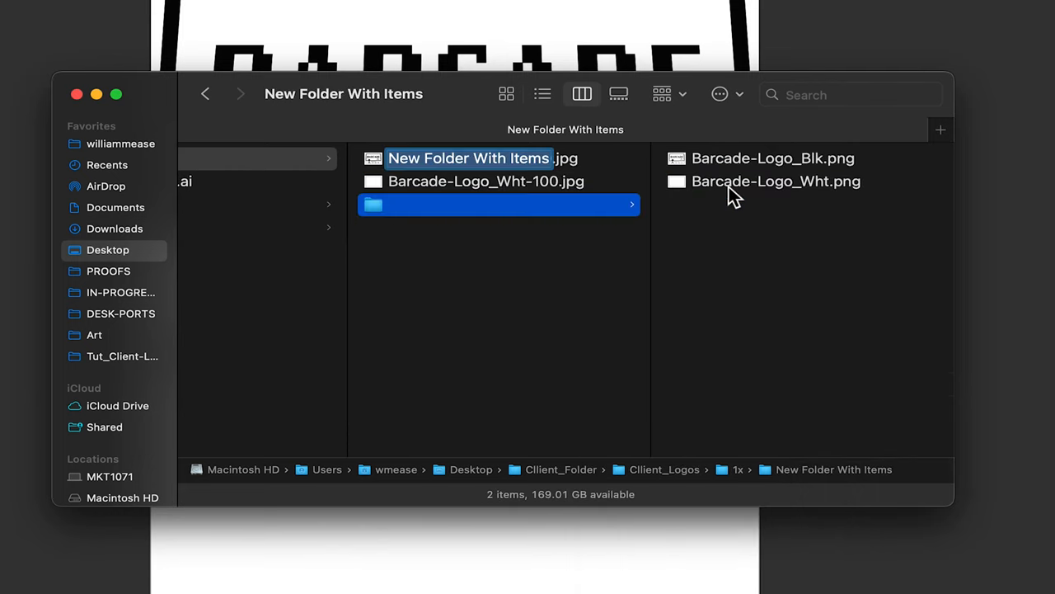
type("PNG")
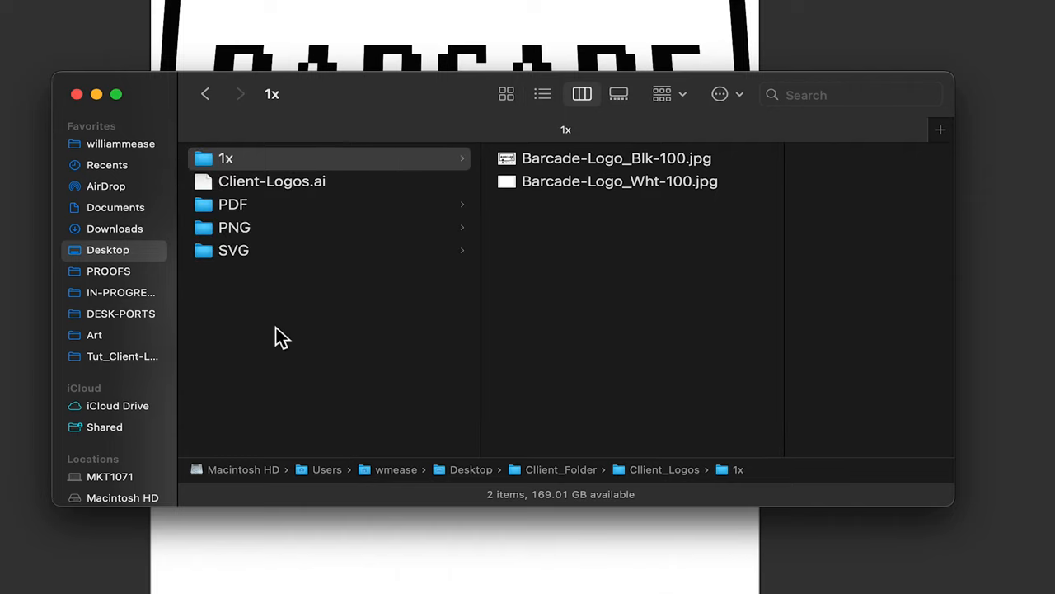
left_click(226, 158)
type("JPG")
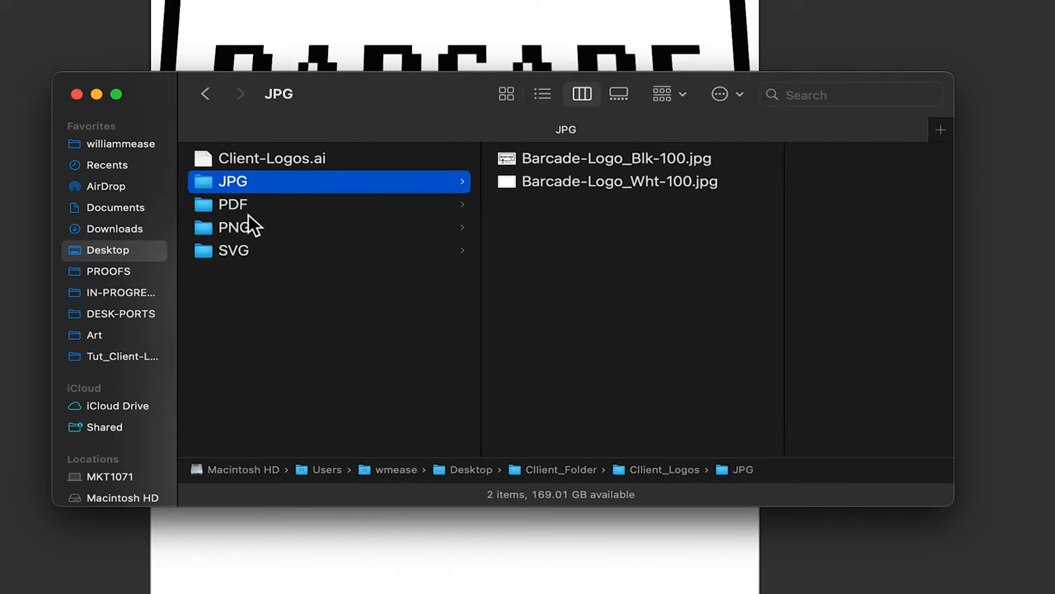
left_click(234, 250)
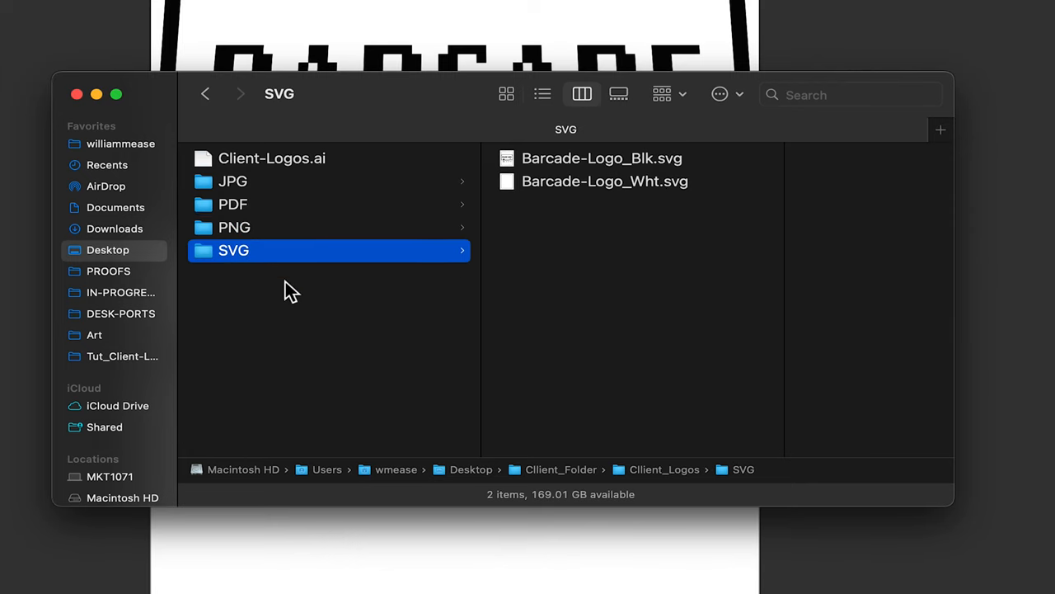
left_click(88, 6)
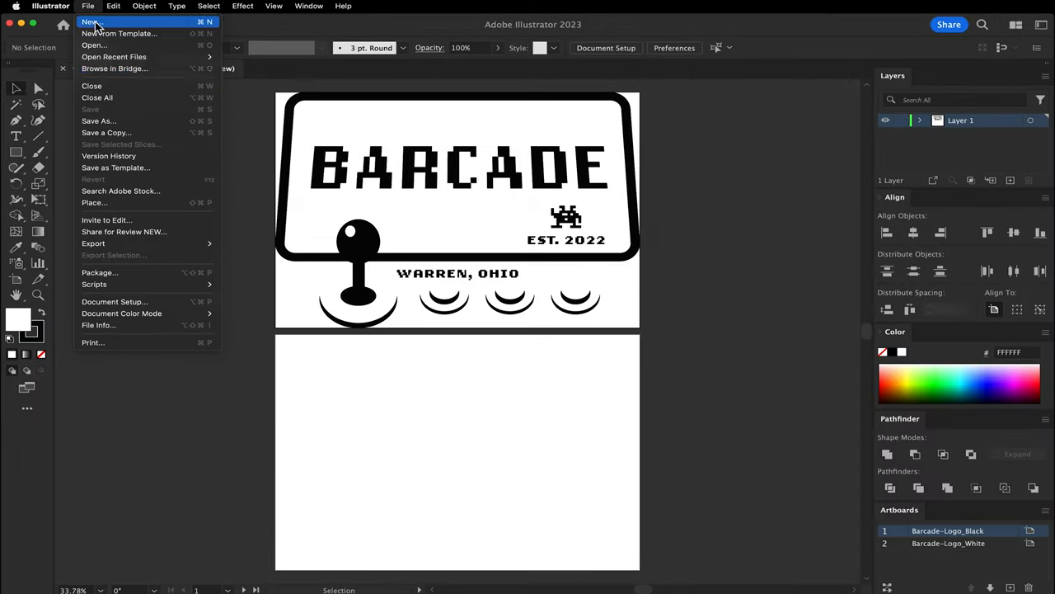
Save As with format Illustrator EPS (eps) and accept the EPS Options.
left_click(99, 120)
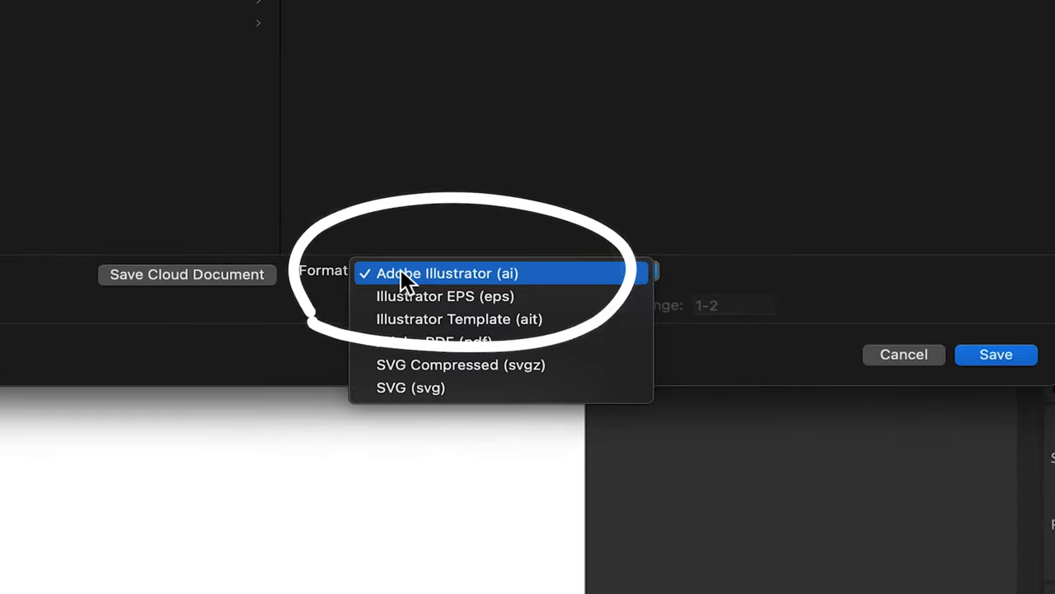
left_click(996, 353)
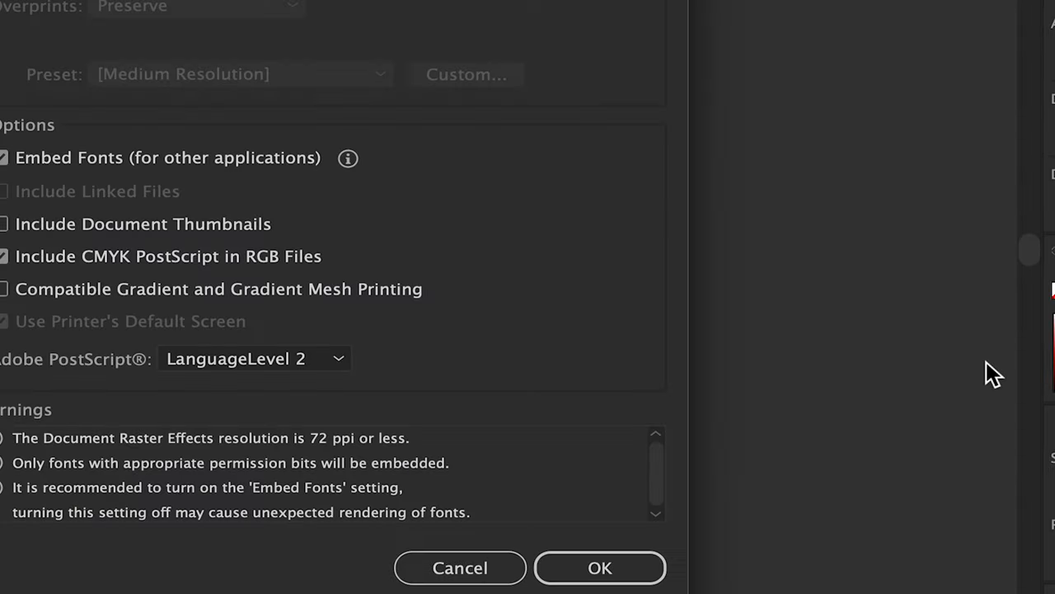
left_click(600, 567)
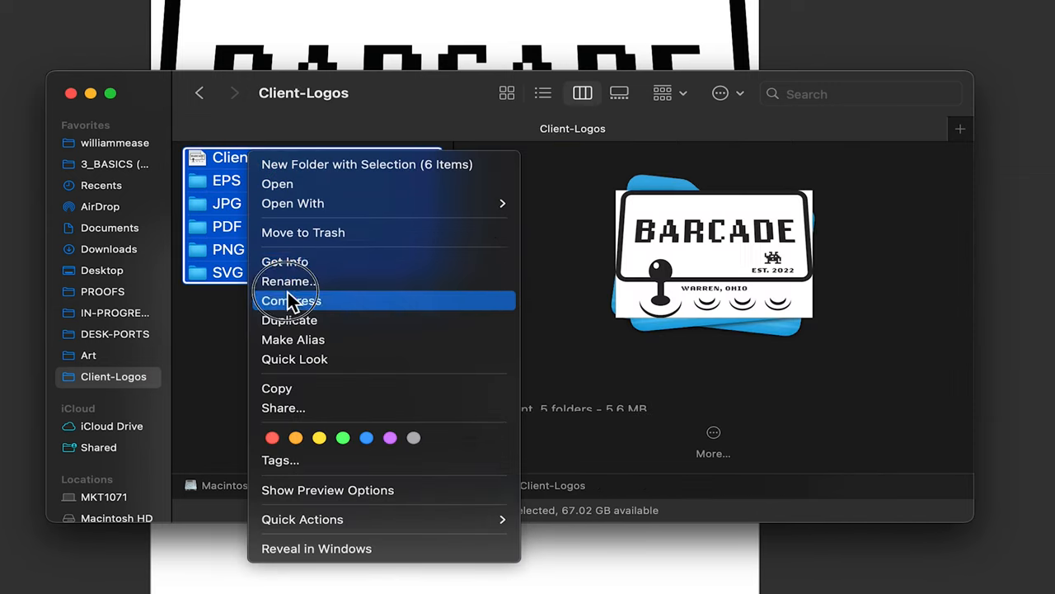
Compress the .ai file and five format folders into Client-Logos.zip.
left_click(291, 301)
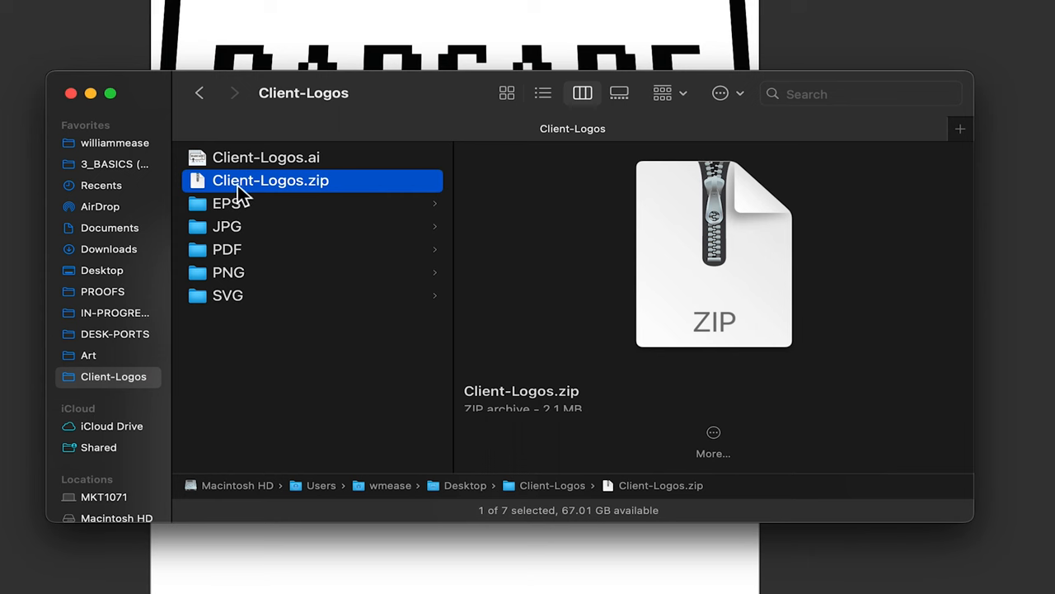
mouse_move(370, 194)
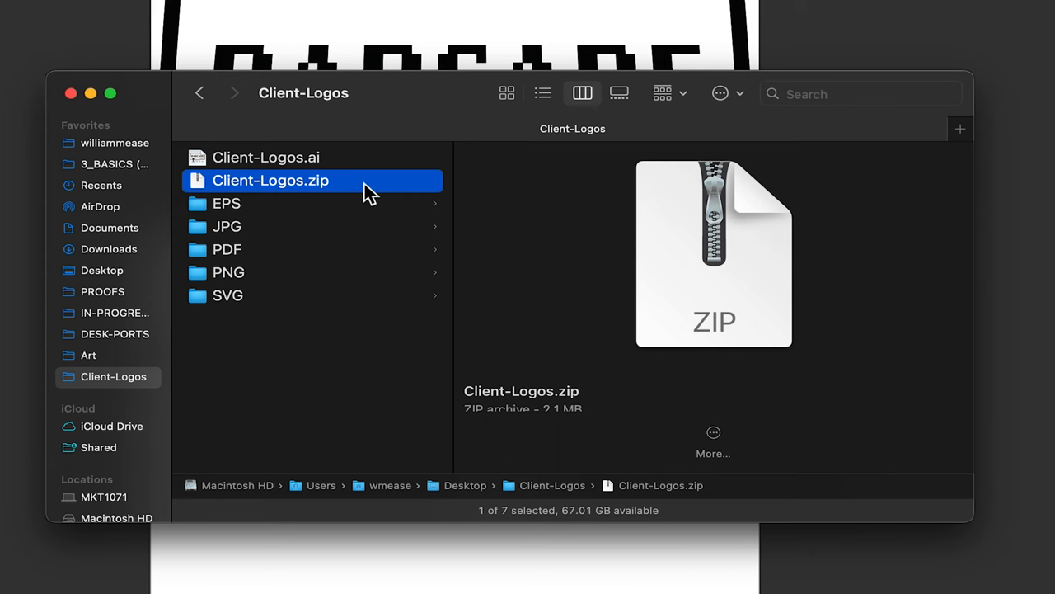